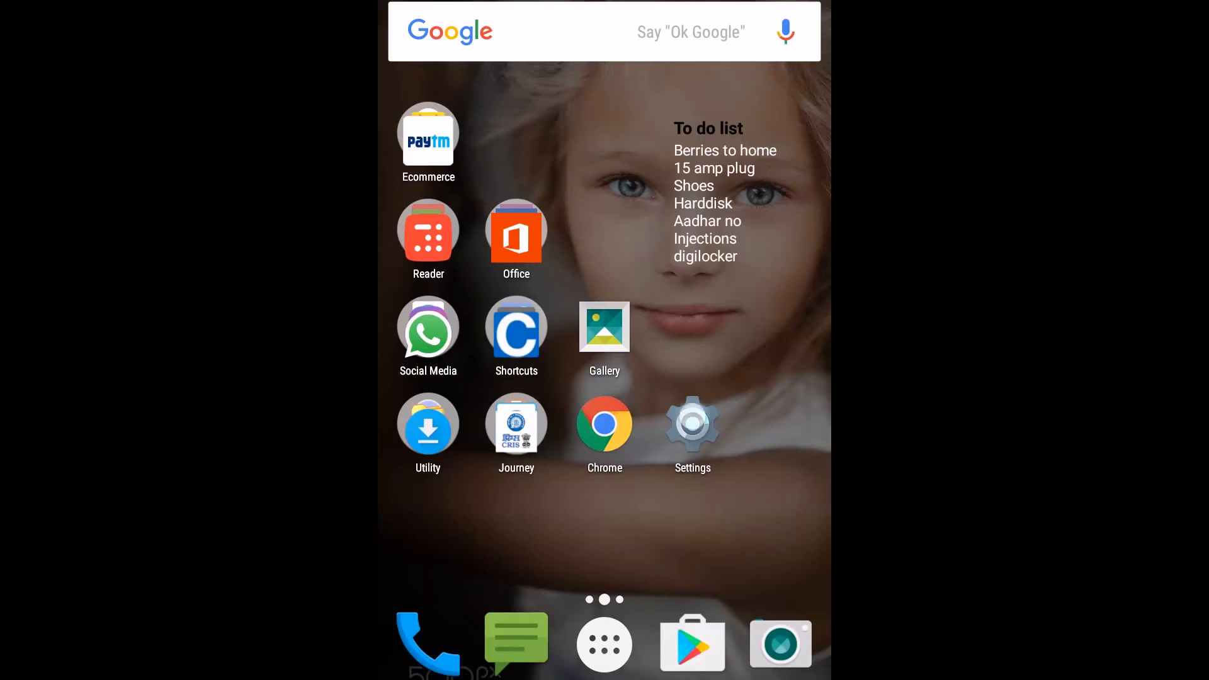
Launch the Settings app and go to the Bluetooth page under Wireless & networks.
left_click(691, 423)
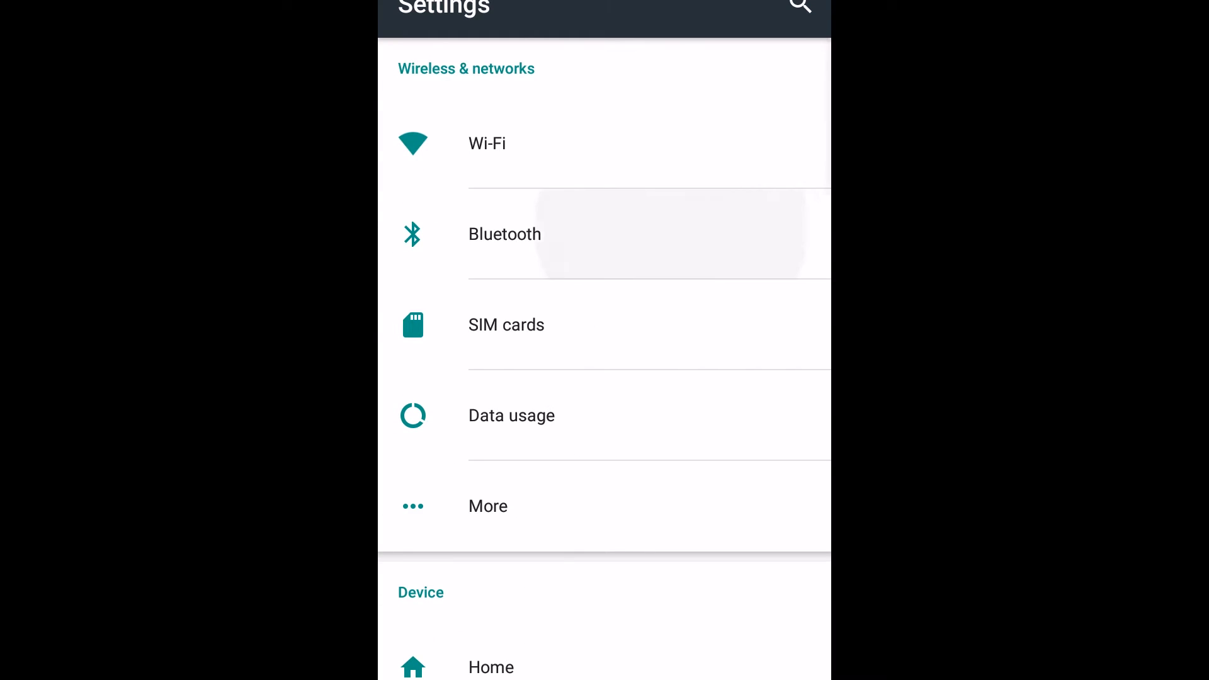
left_click(505, 234)
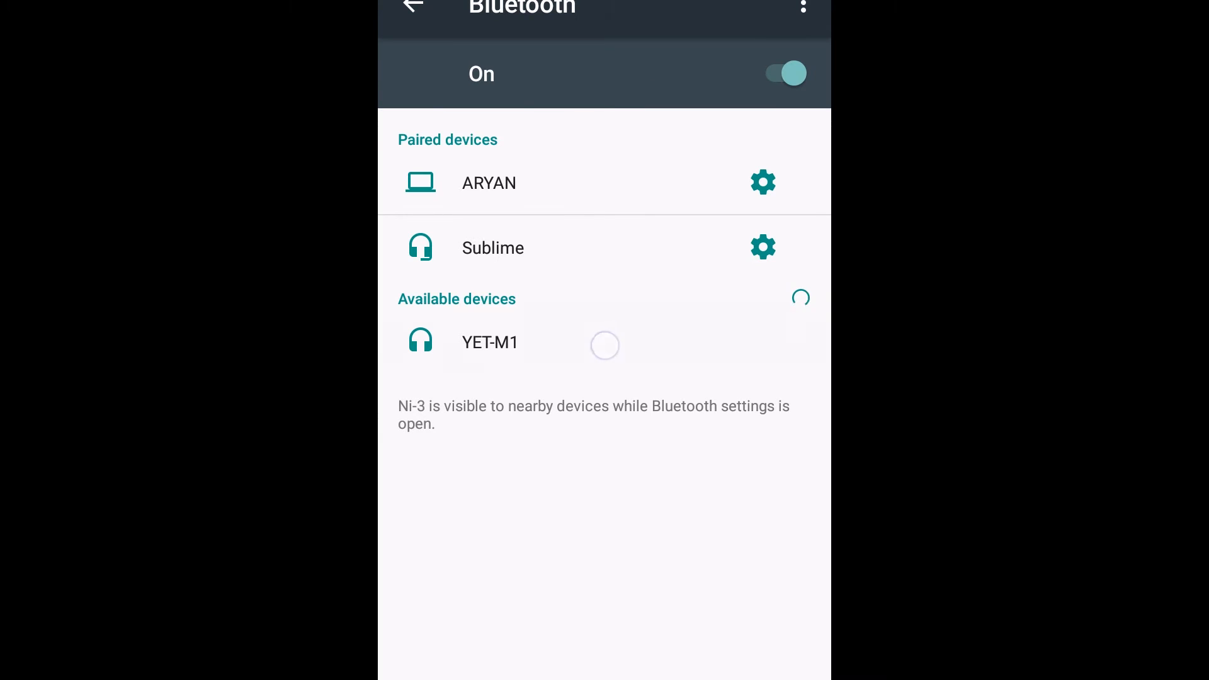
Pair the YET-M1 headset from the Available devices list.
left_click(488, 342)
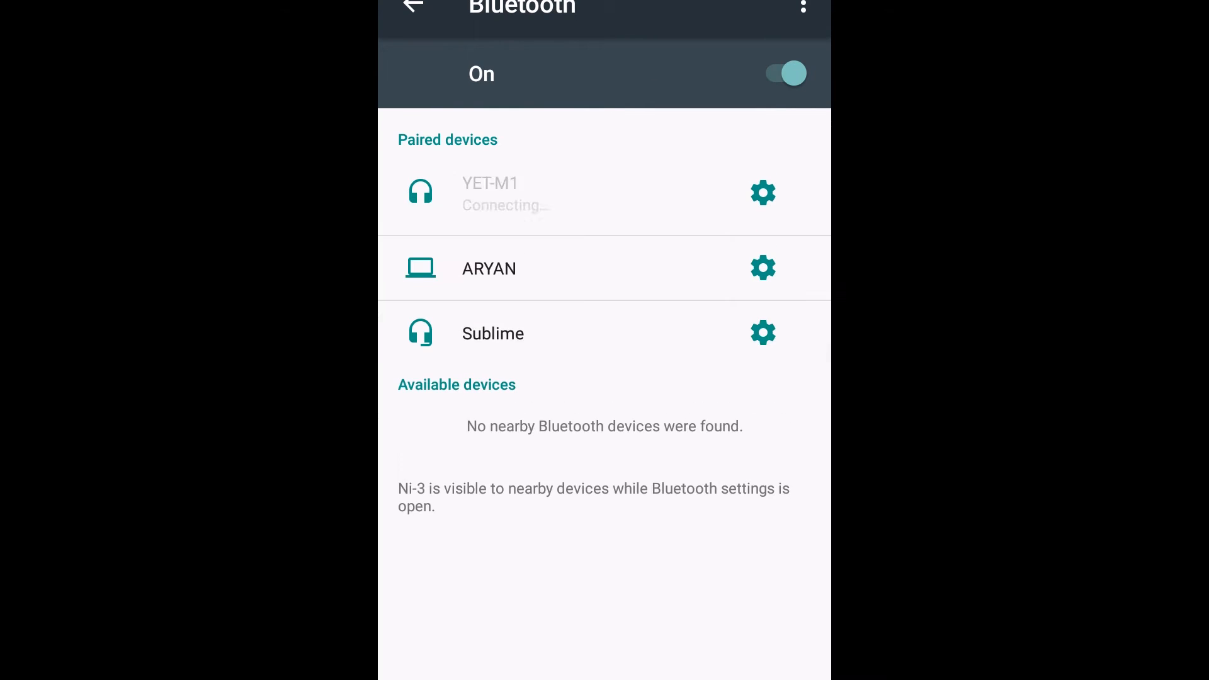